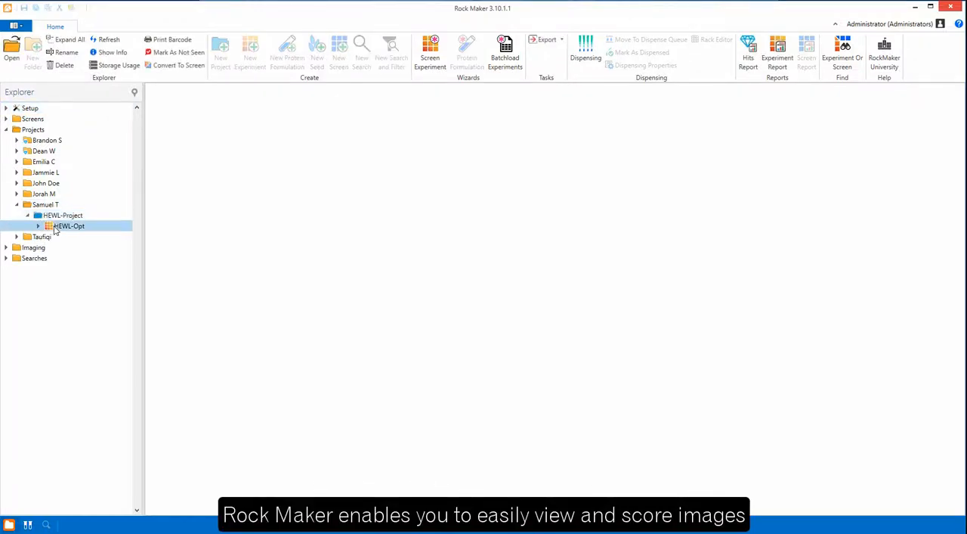
Open the HEWL-Opt experiment from the Explorer tree to show its plate's drop images.
double_click(69, 225)
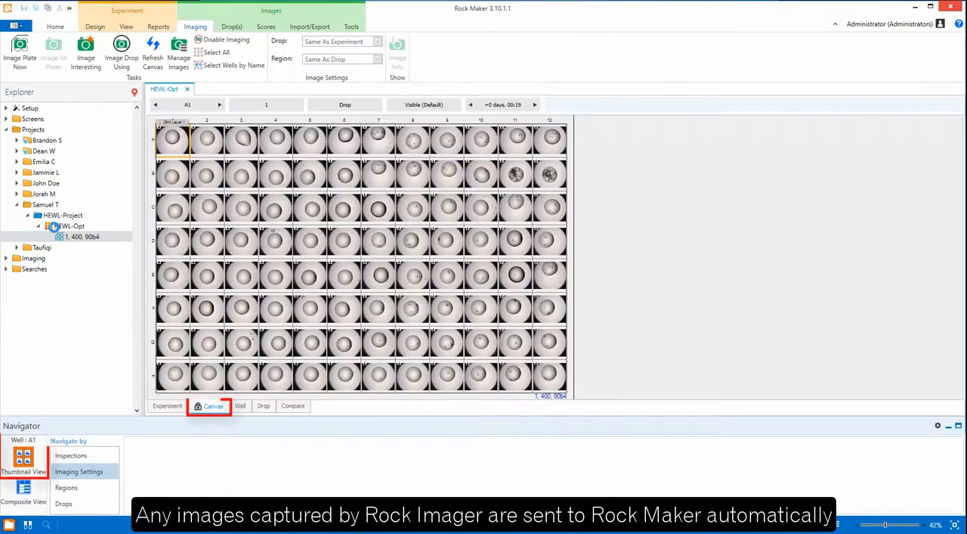
Show the enlarged image of drop D8-1 with its crystals.
click(23, 491)
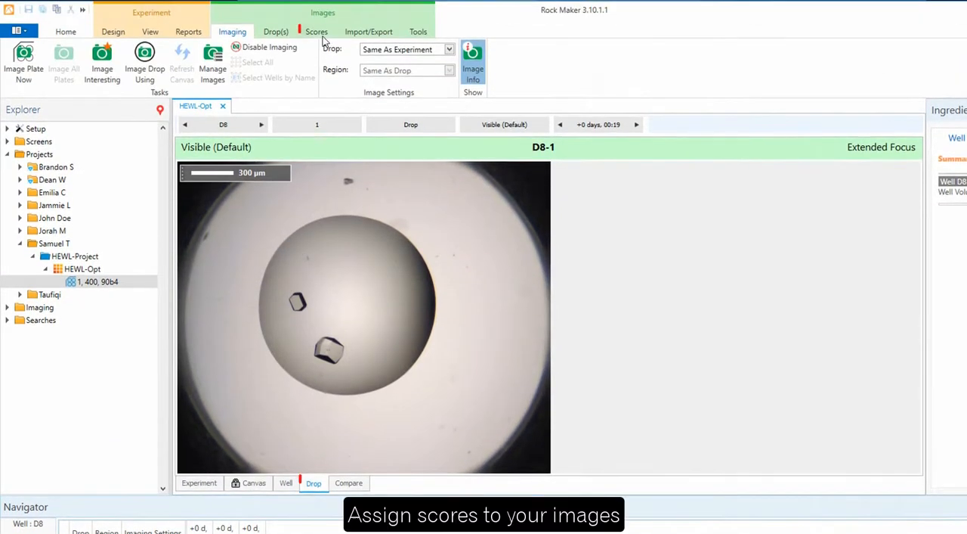
Give drop D8-1 the score 9, Crystals (3D).
click(317, 32)
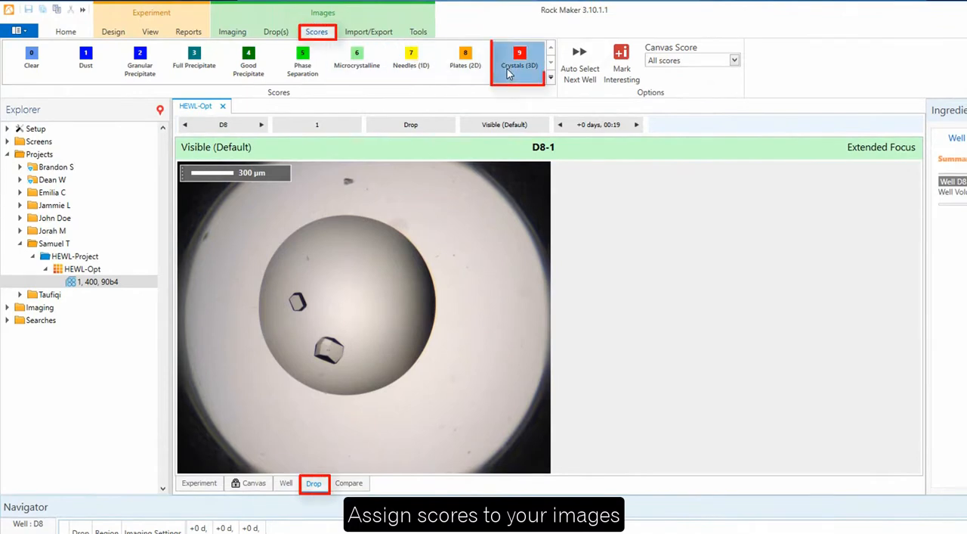
click(519, 62)
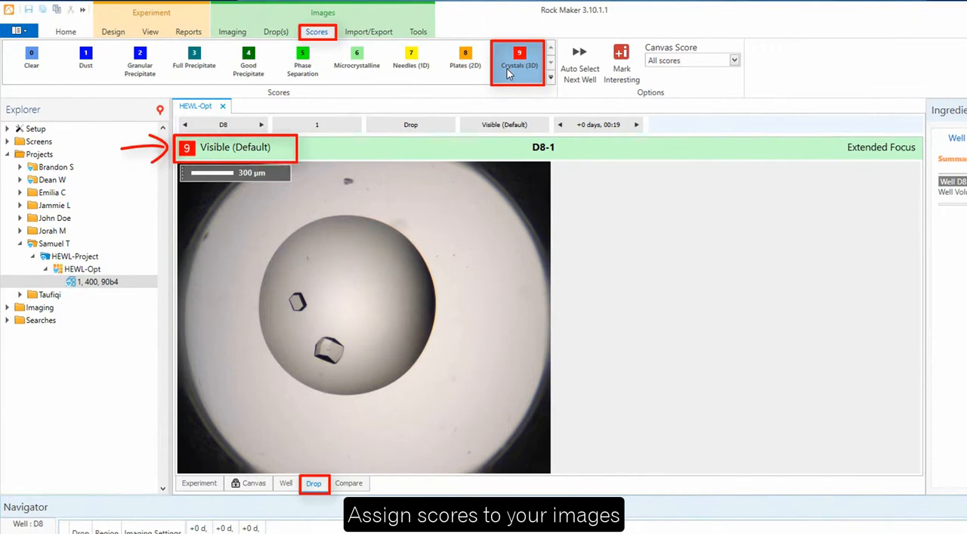
mouse_move(571, 76)
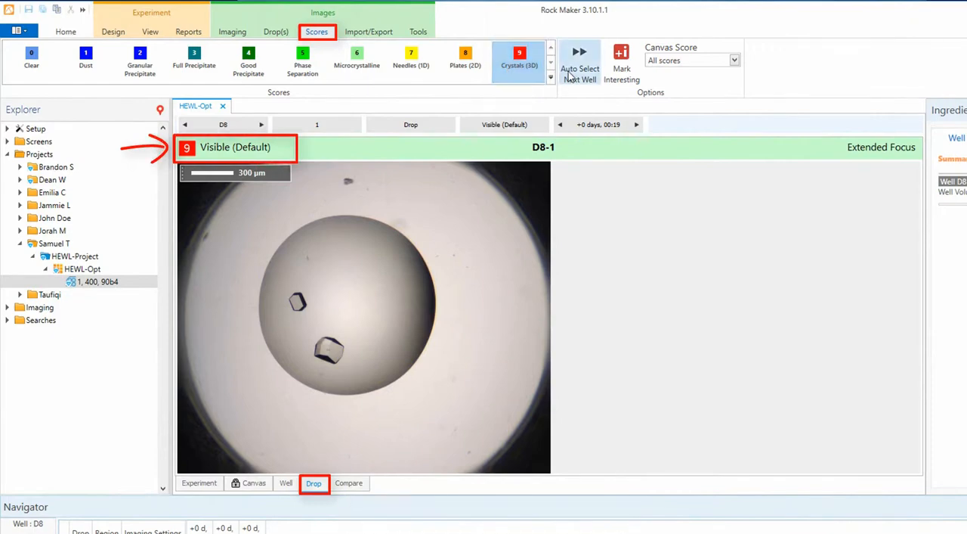
Flag D8-1 interesting, measure the crystal (174, 259 µm), and box Region 1 around both crystals.
click(622, 61)
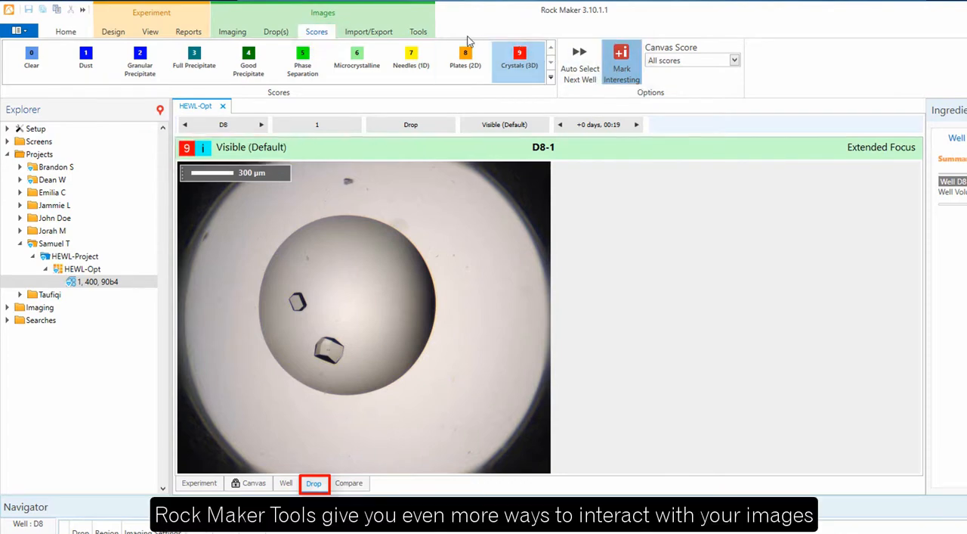
click(418, 32)
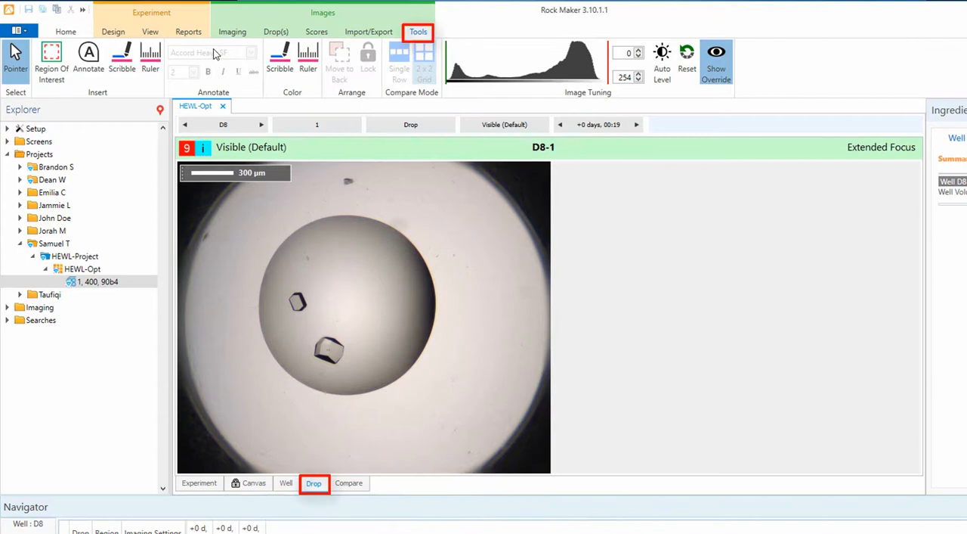
click(150, 57)
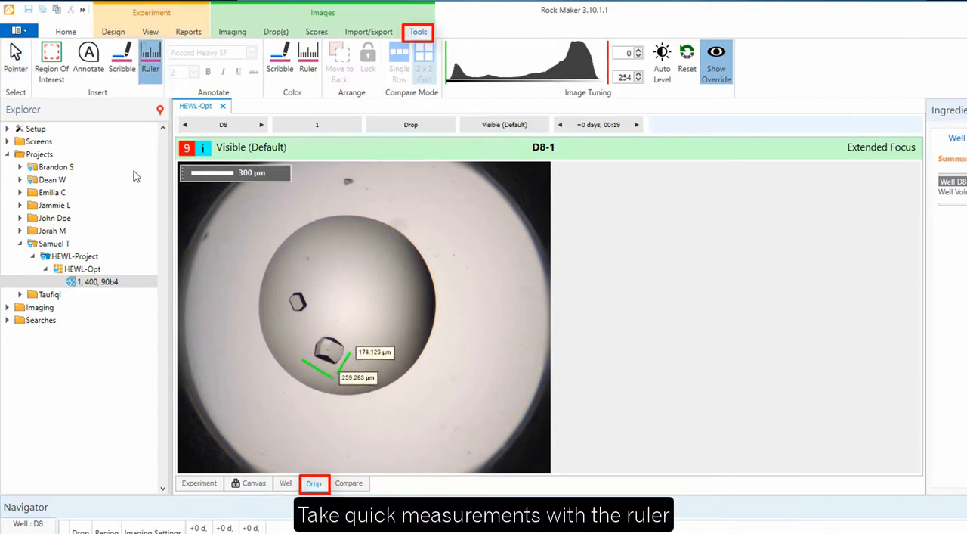
click(51, 57)
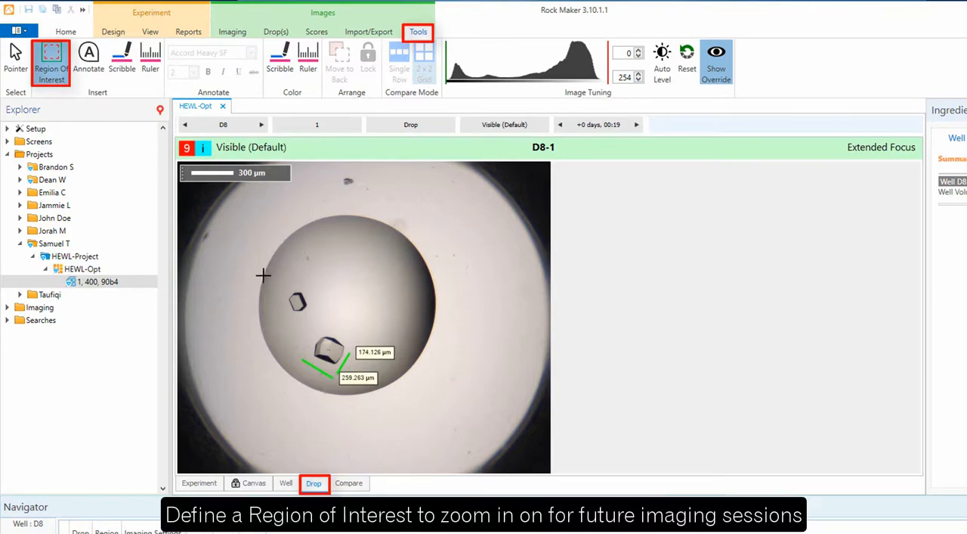
drag(263, 275, 421, 406)
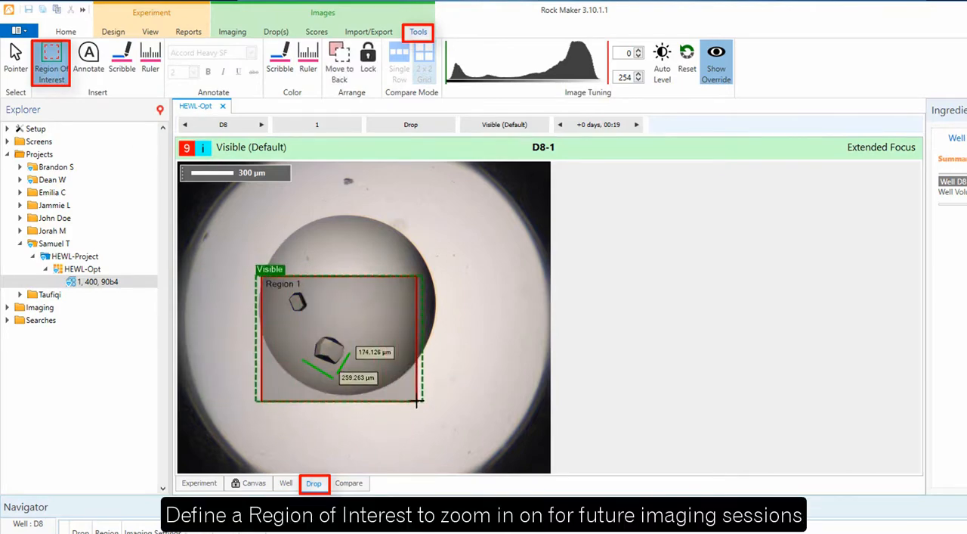